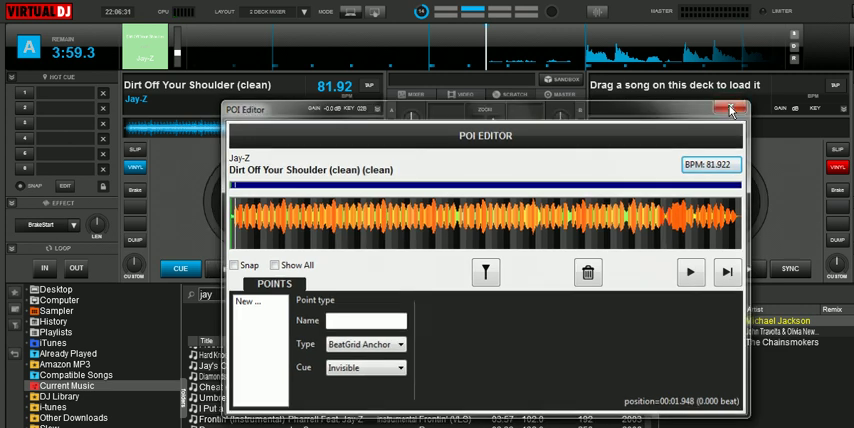
# Step: Close the POI editor, returning to deck A with Dirt Off Your Shoulder loaded
pyautogui.click(730, 110)
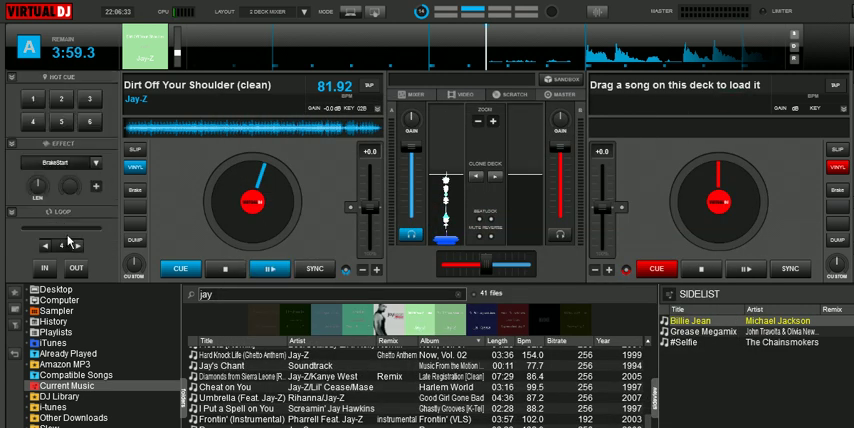
# Step: Start playback of Dirt Off Your Shoulder on deck A, then toggle it again
pyautogui.click(269, 269)
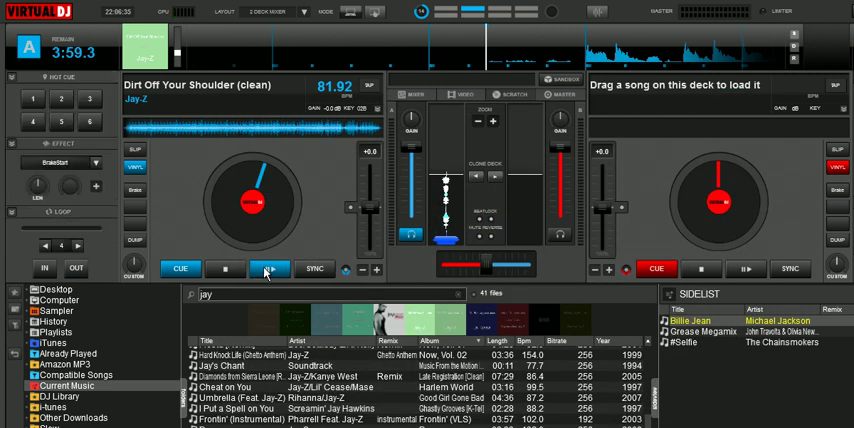
pyautogui.moveTo(270, 270)
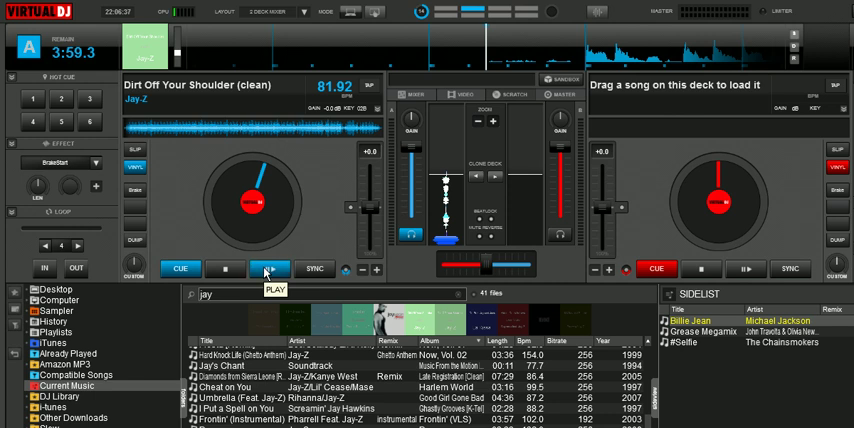
pyautogui.click(270, 268)
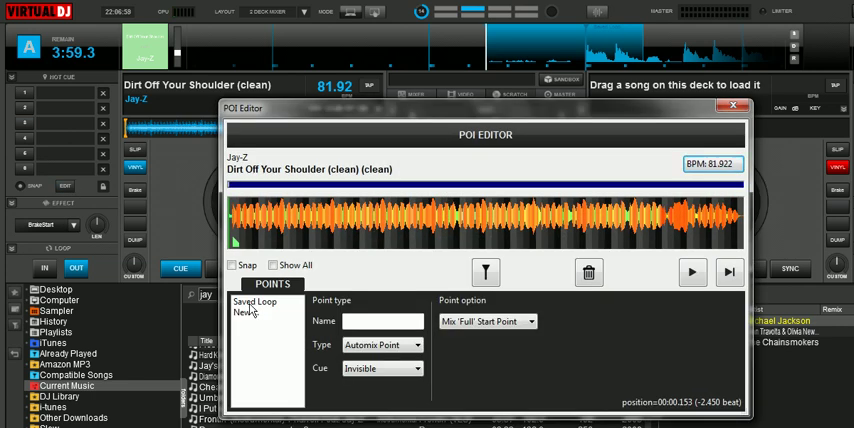
# Step: Rename the Saved Loop point to 'Intro Loop' and assign it to Cue 1
pyautogui.click(256, 301)
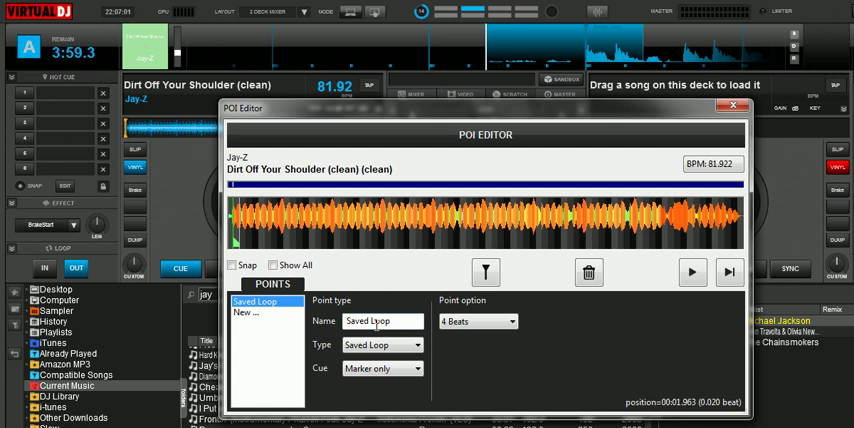
pyautogui.doubleClick(382, 321)
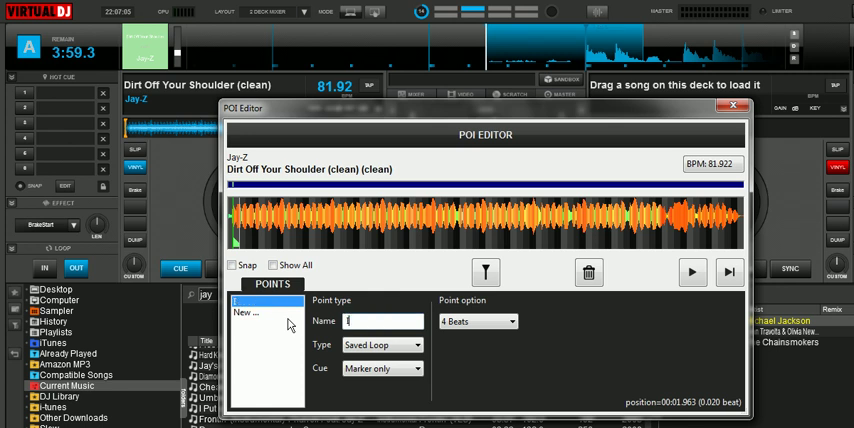
pyautogui.write('Intro Loop')
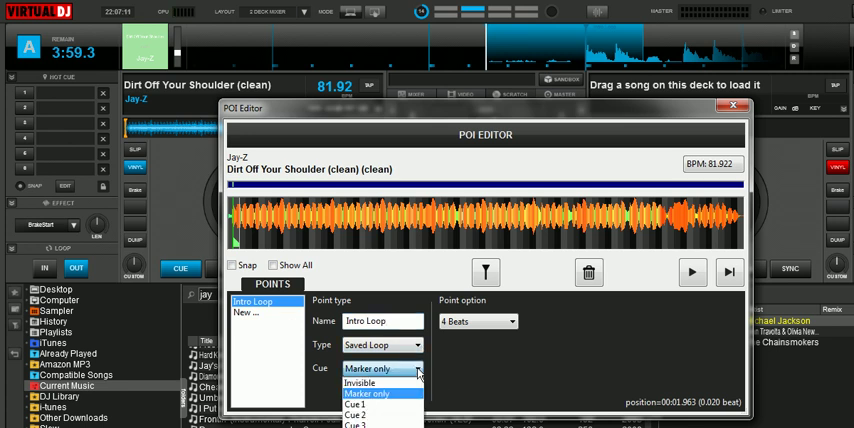
pyautogui.click(357, 406)
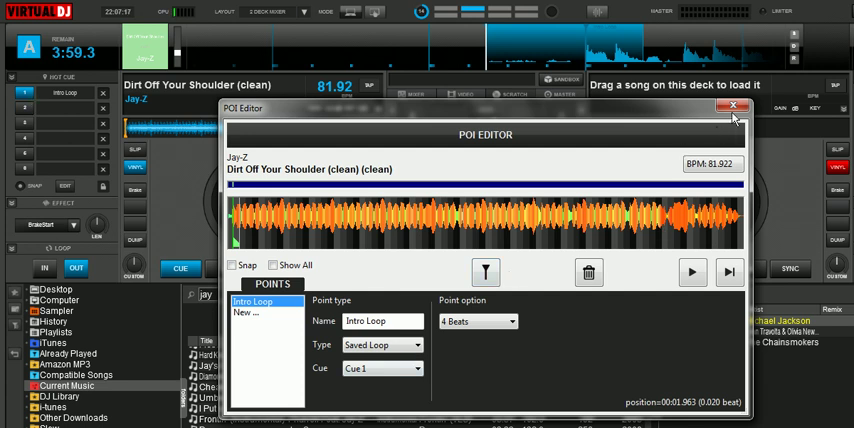
# Step: Close the POI editor with 'Intro Loop' set as hot cue 1 on deck A
pyautogui.click(734, 106)
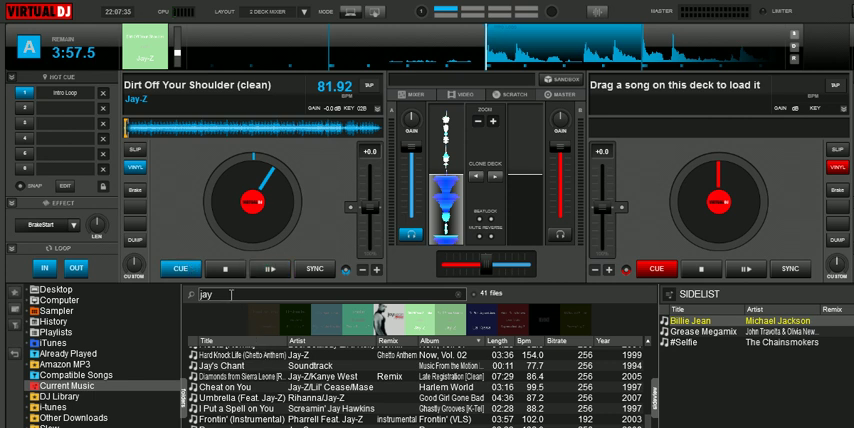
pyautogui.moveTo(194, 218)
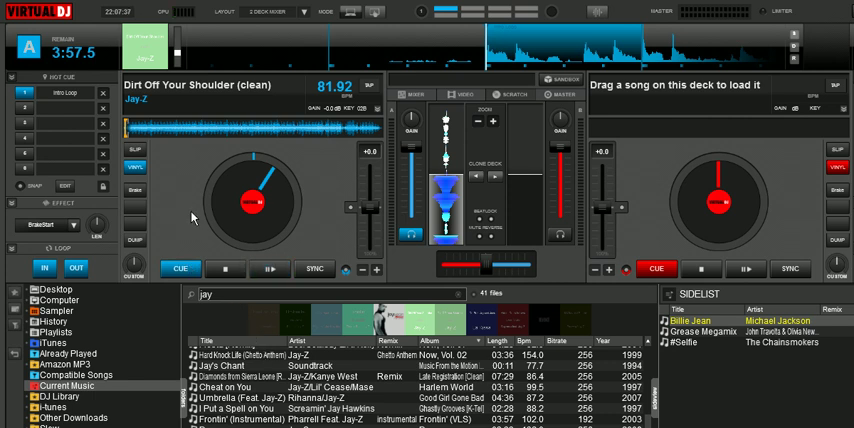